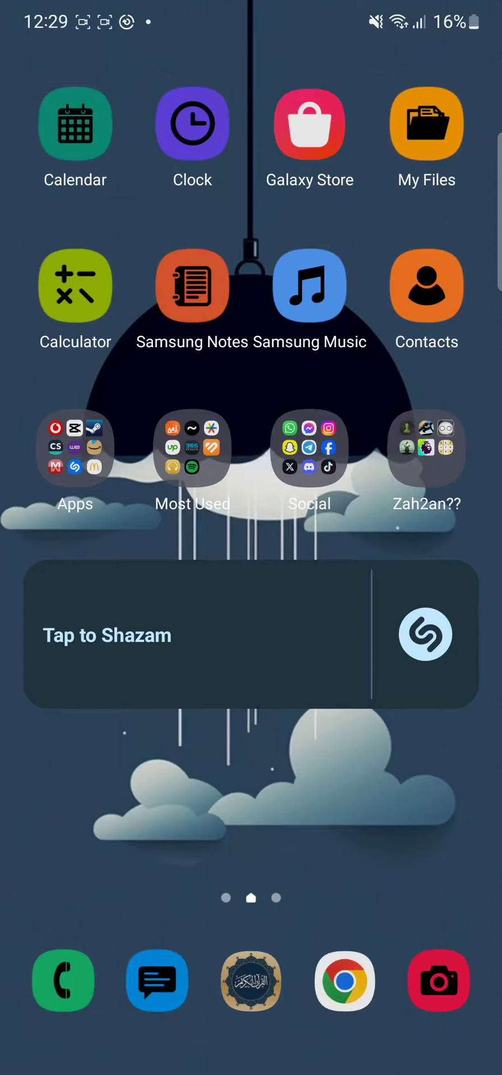
- Launch the Camera app from the One UI Home dock, aimed at the non-disclosure agreement
click(438, 980)
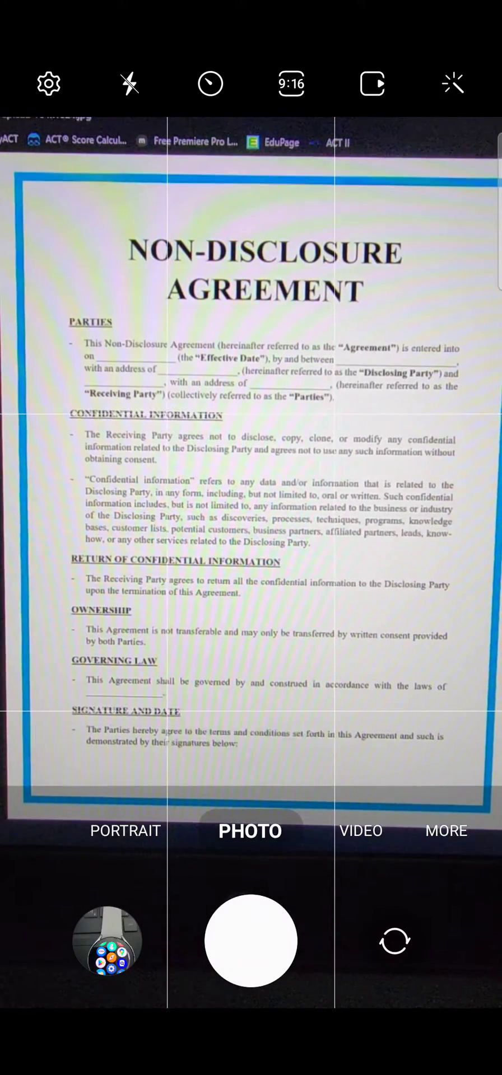
- Capture the agreement as a document scan and align its top-left, top-right, bottom-left and bottom-right crop handles
click(249, 940)
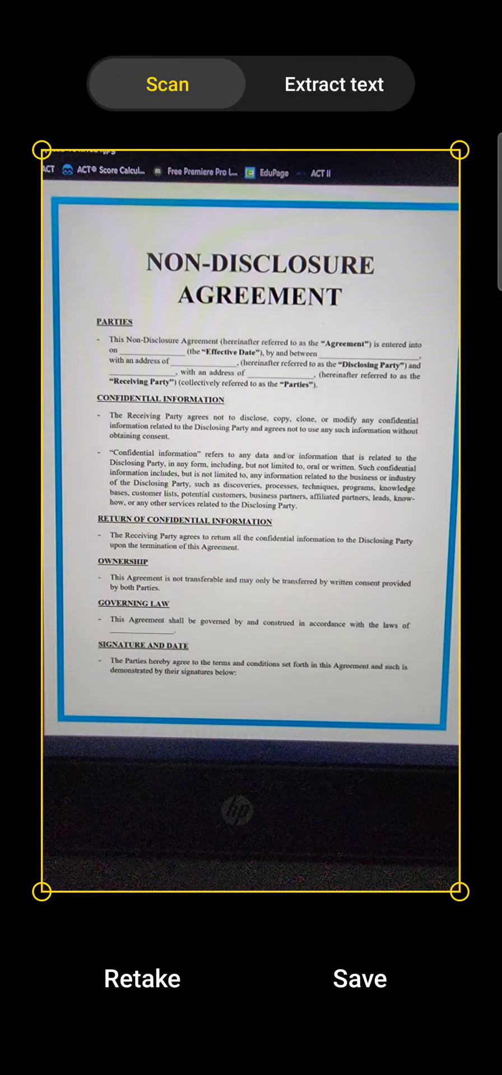
drag(41, 149, 91, 207)
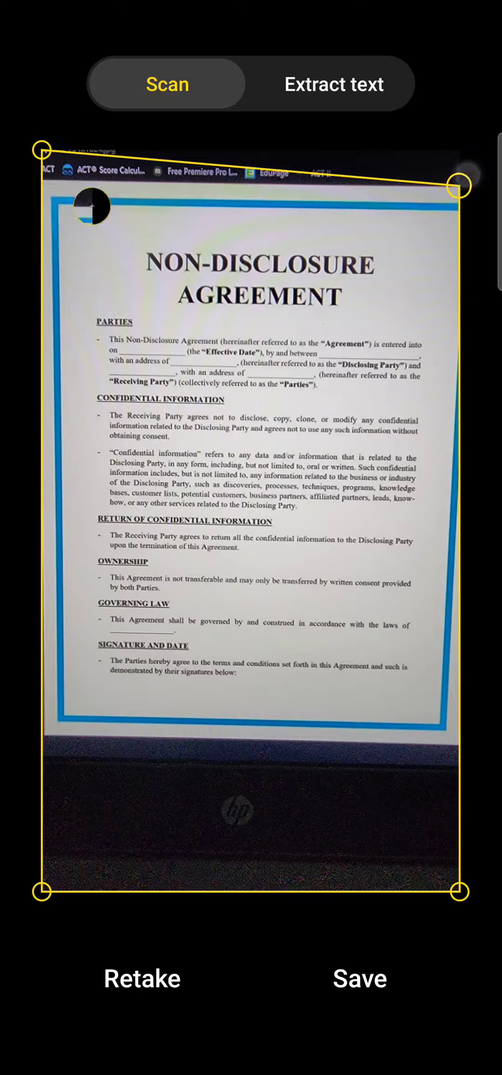
drag(458, 186, 458, 178)
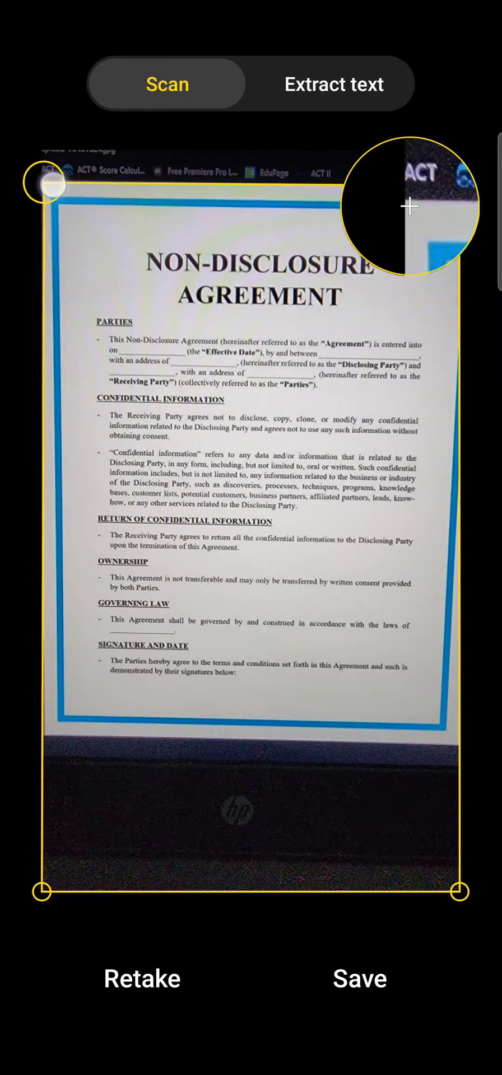
drag(42, 891, 52, 737)
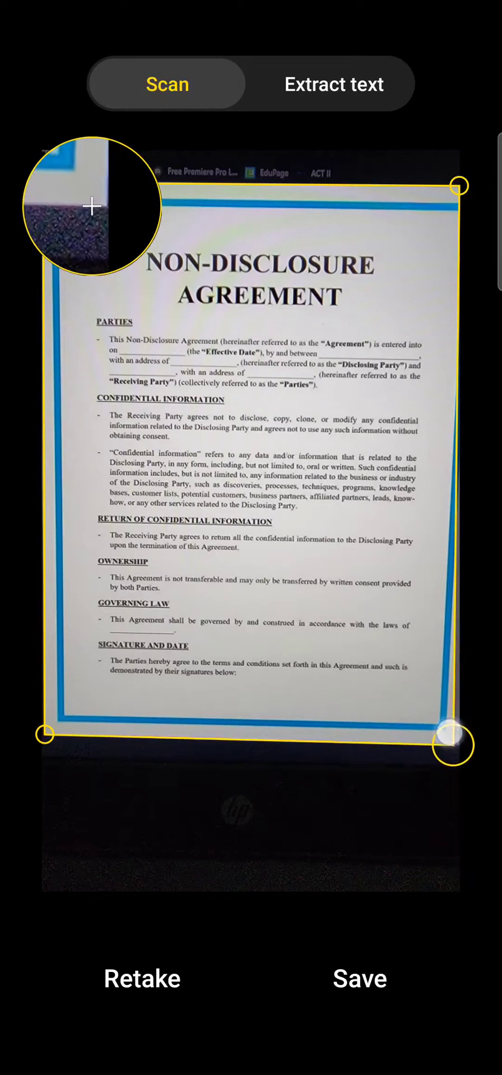
drag(450, 745, 450, 744)
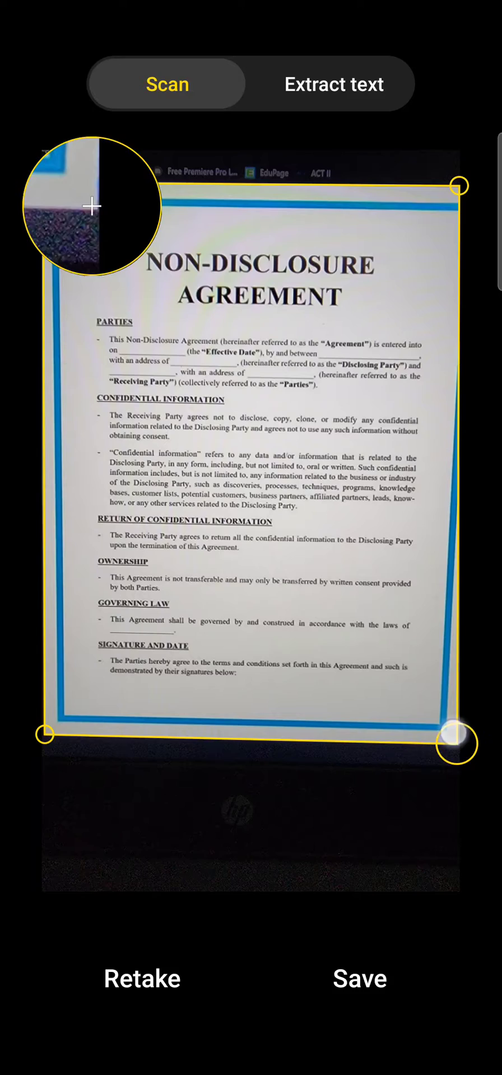